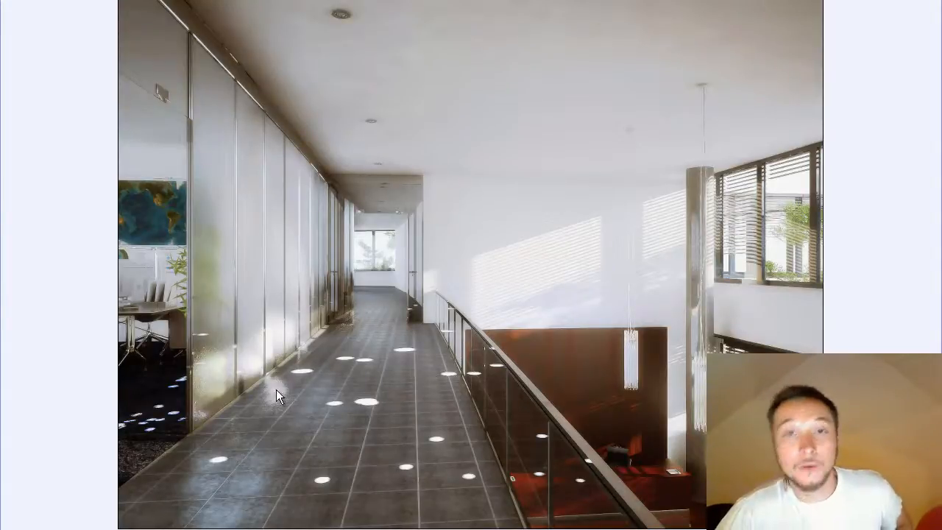
mouse_move(313, 508)
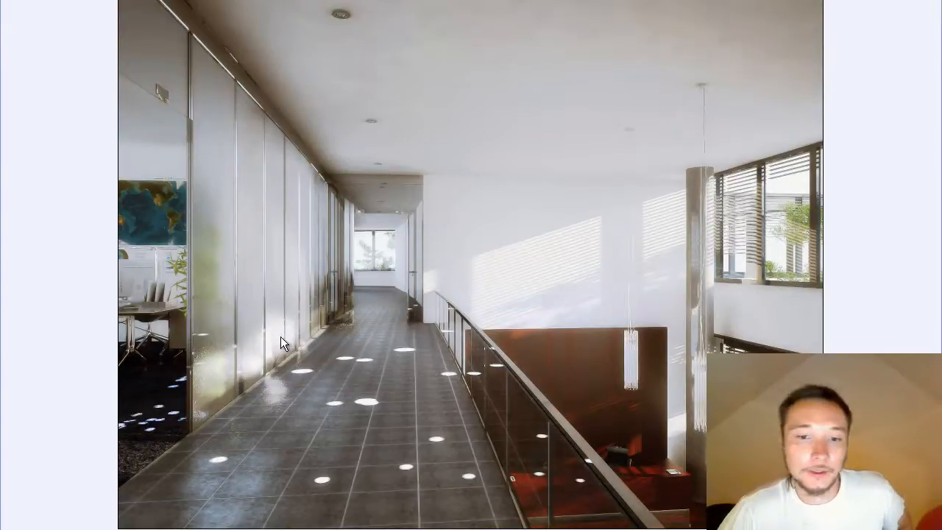
mouse_move(272, 340)
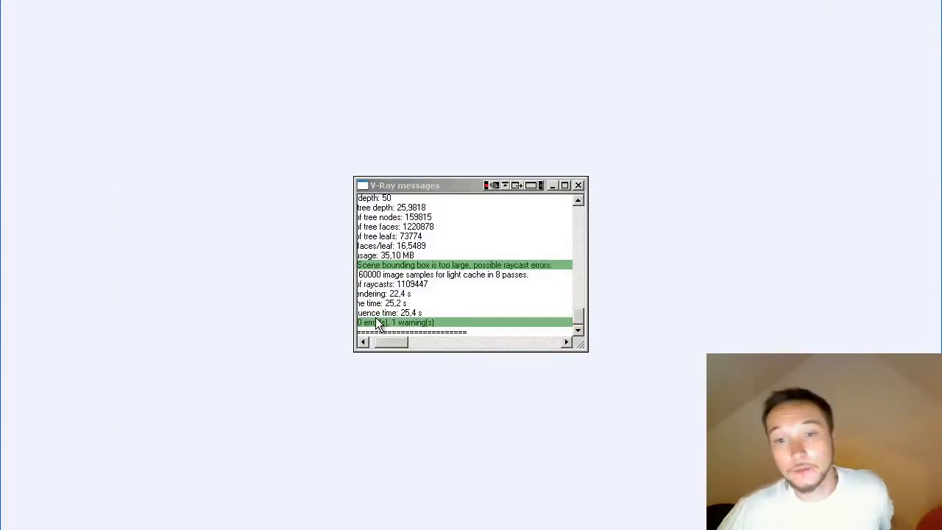
mouse_move(440, 278)
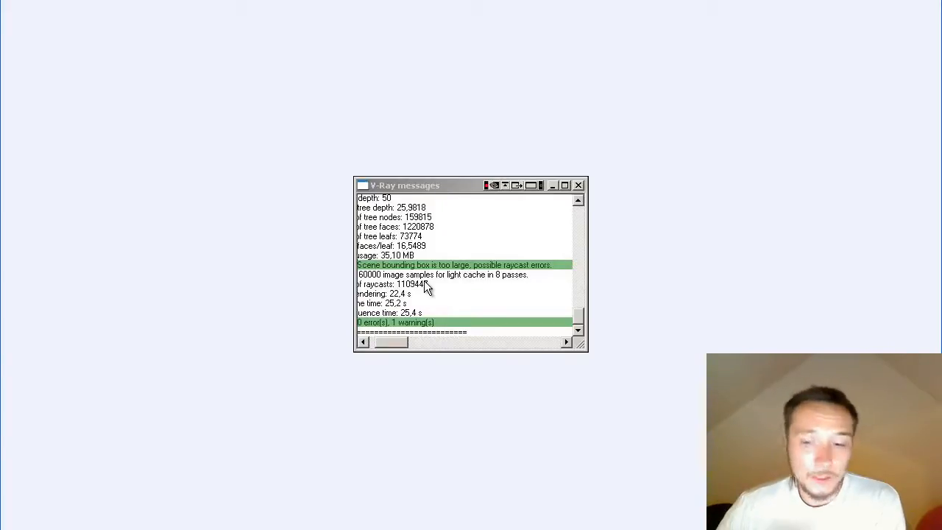
click(578, 185)
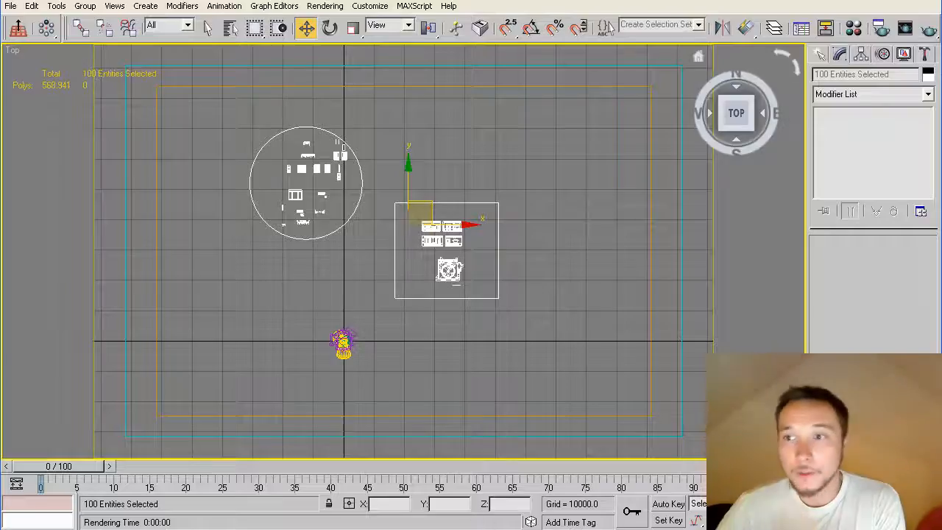
click(370, 6)
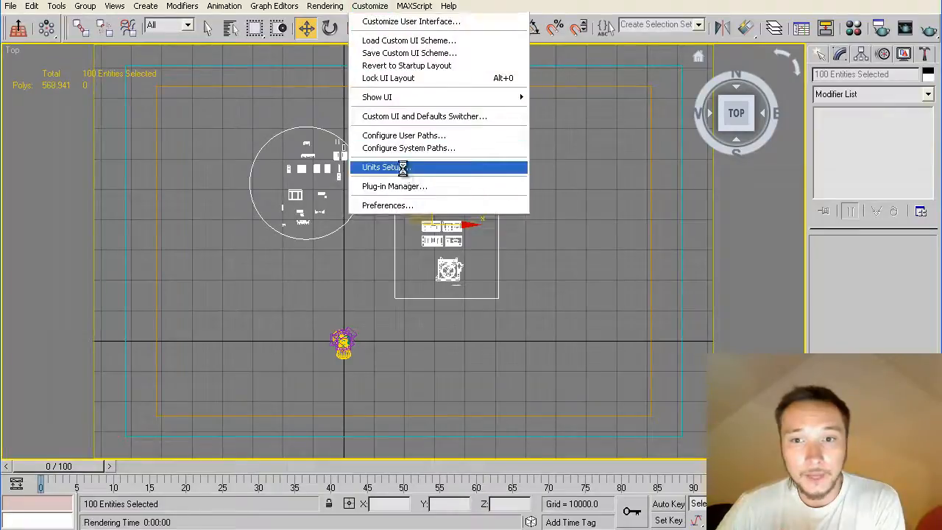
click(381, 166)
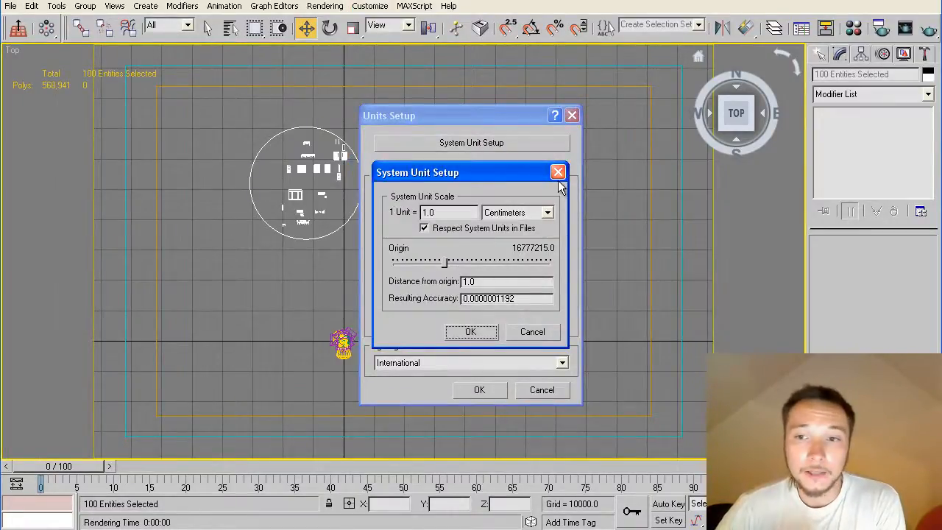
mouse_move(558, 172)
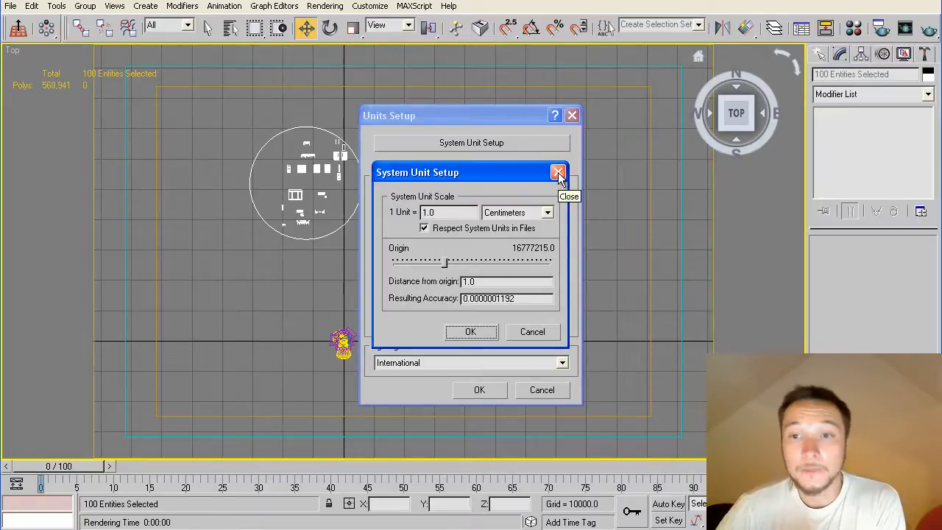
click(559, 172)
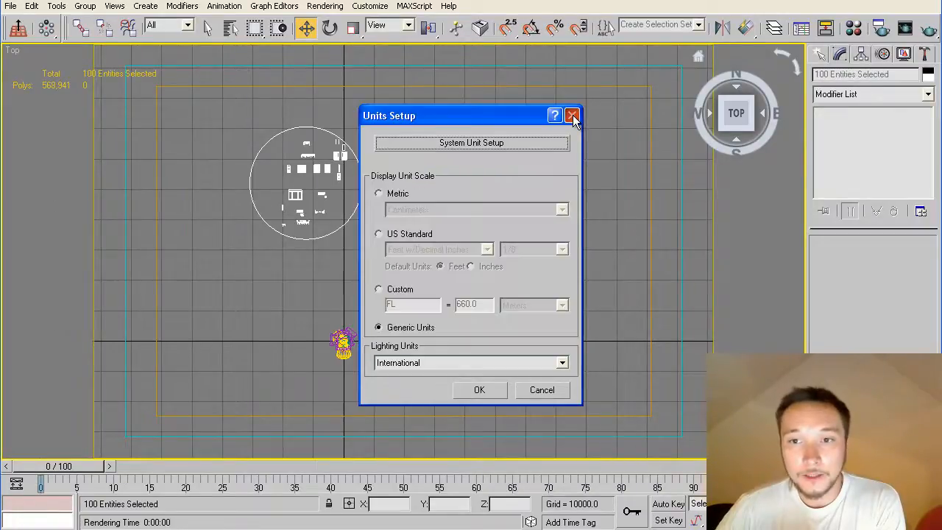
click(572, 115)
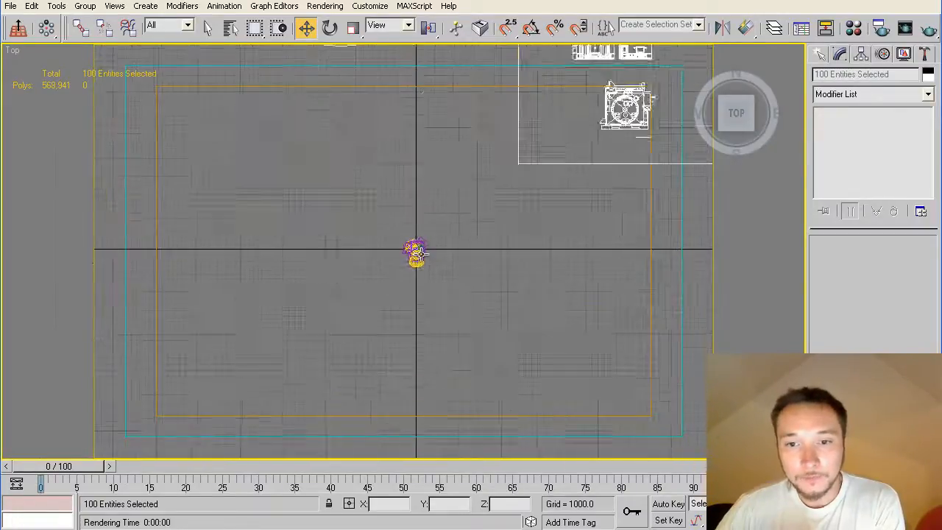
scroll(up, 3)
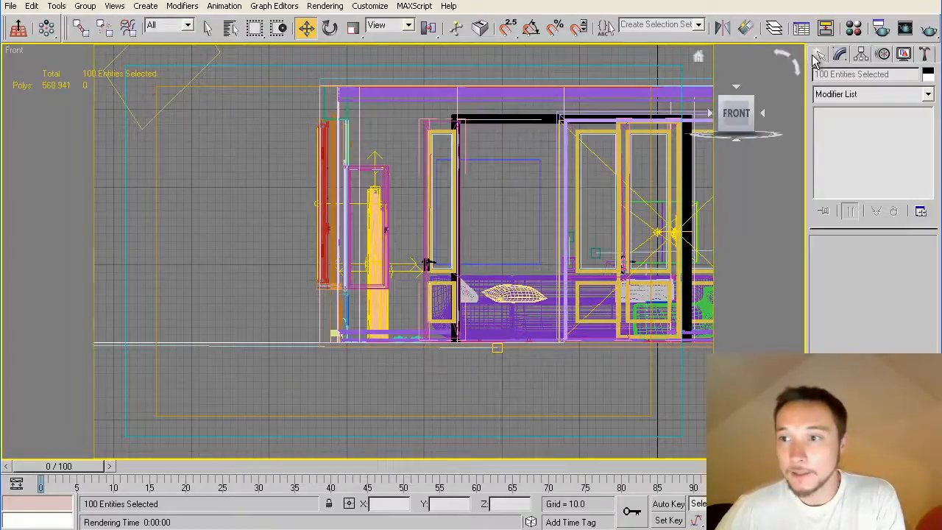
Draw a Tape measure helper across the room, reading a length of about 332.68
click(819, 54)
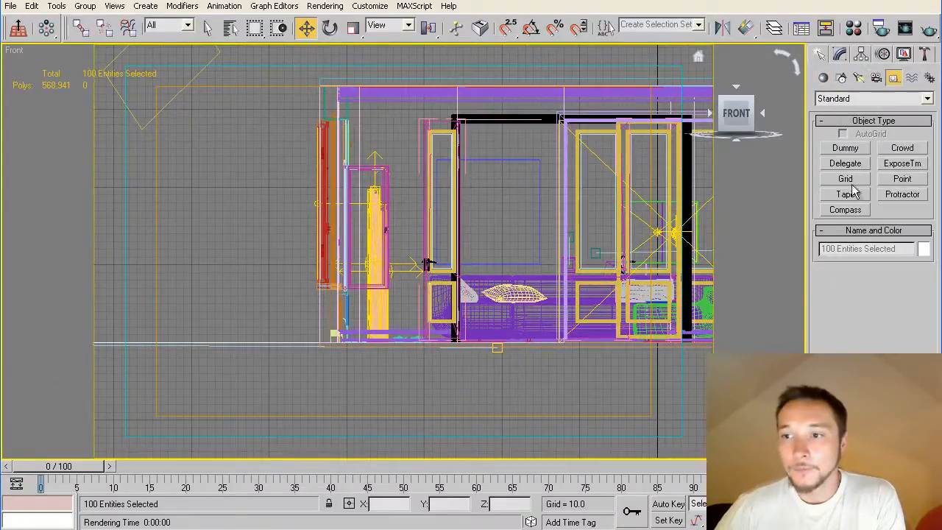
click(845, 193)
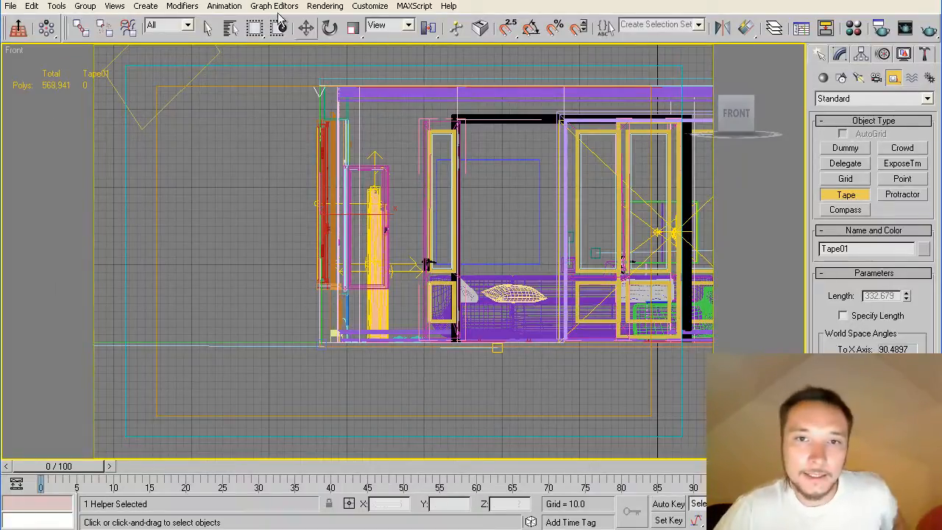
click(306, 27)
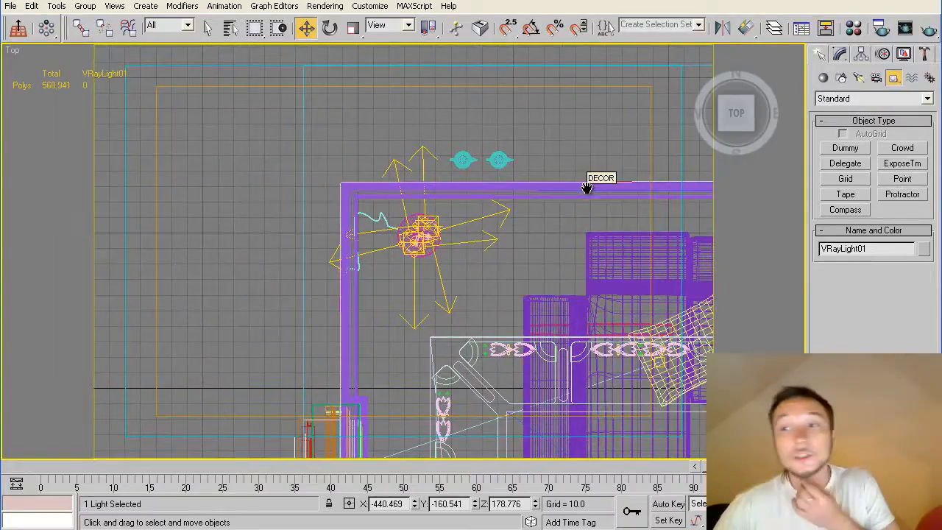
click(882, 28)
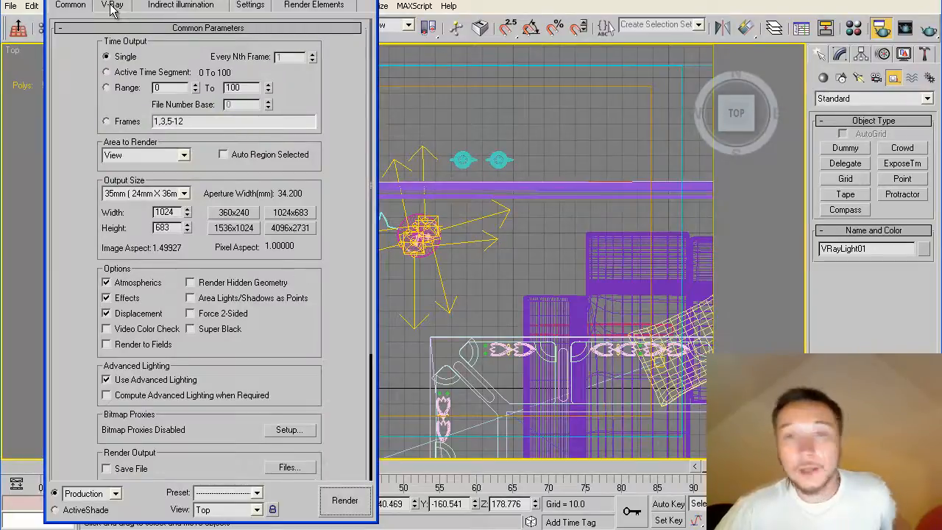
click(112, 5)
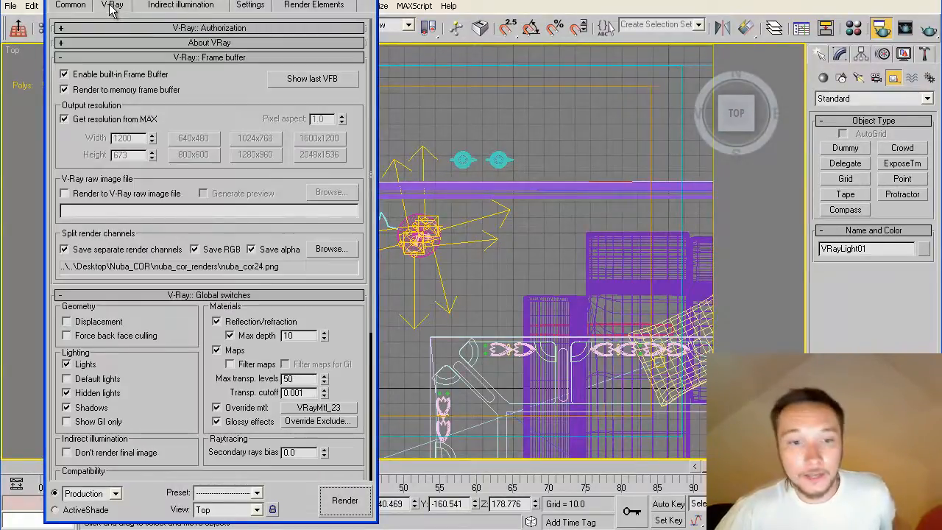
scroll(down, 3)
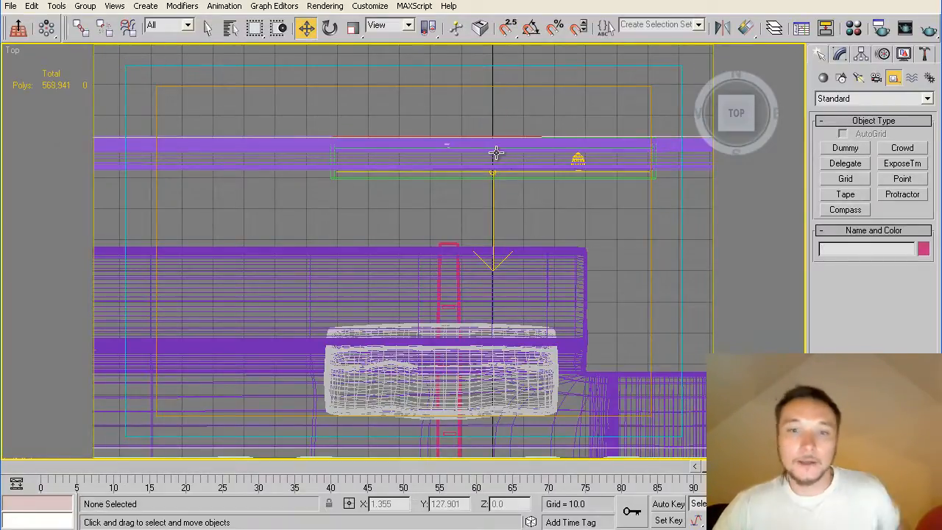
Zoom out to show the whole room plan and bring up the Material Editor with VRayMtl_14
drag(497, 155, 352, 207)
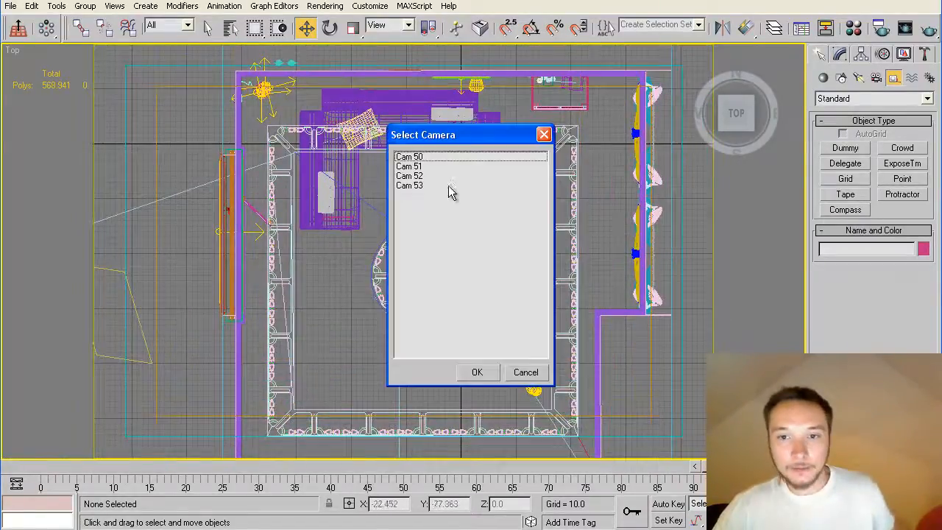
click(477, 371)
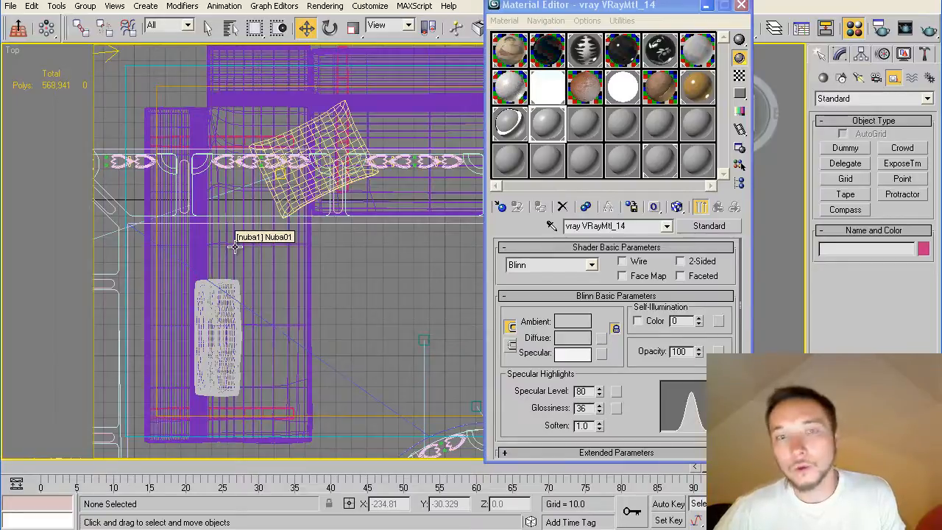
mouse_move(267, 246)
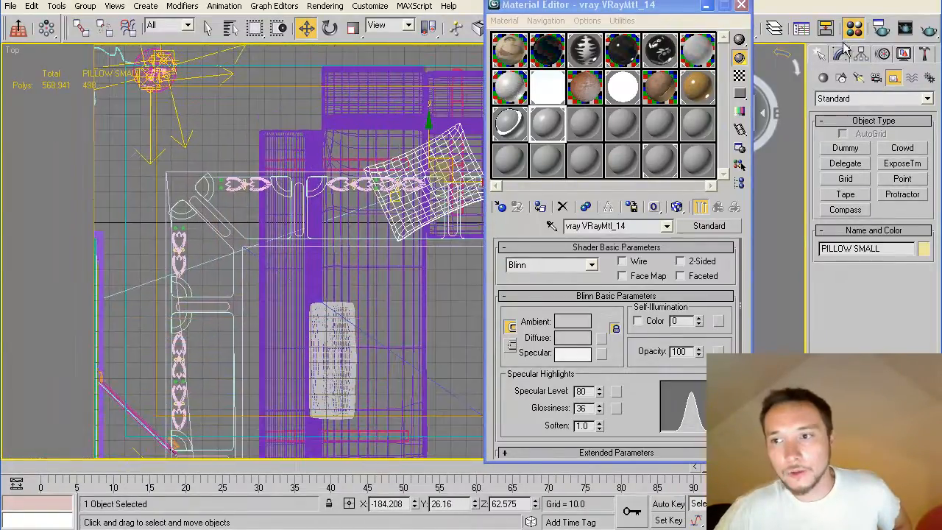
Show PILLOW SMALL's modifier stack: UVW Mapping (box) over Editable Poly
click(840, 53)
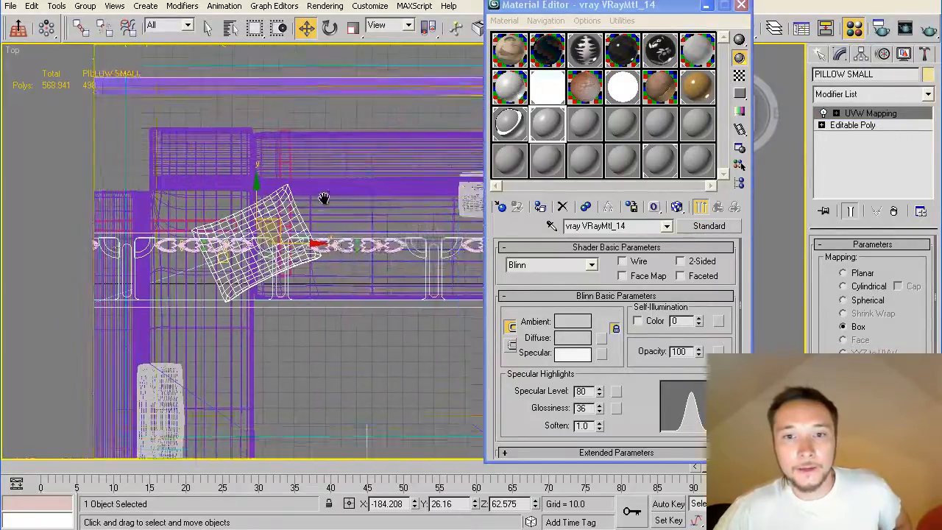
Run the V-Ray scene converter from the viewport quad menu and confirm with Yes
right_click(324, 199)
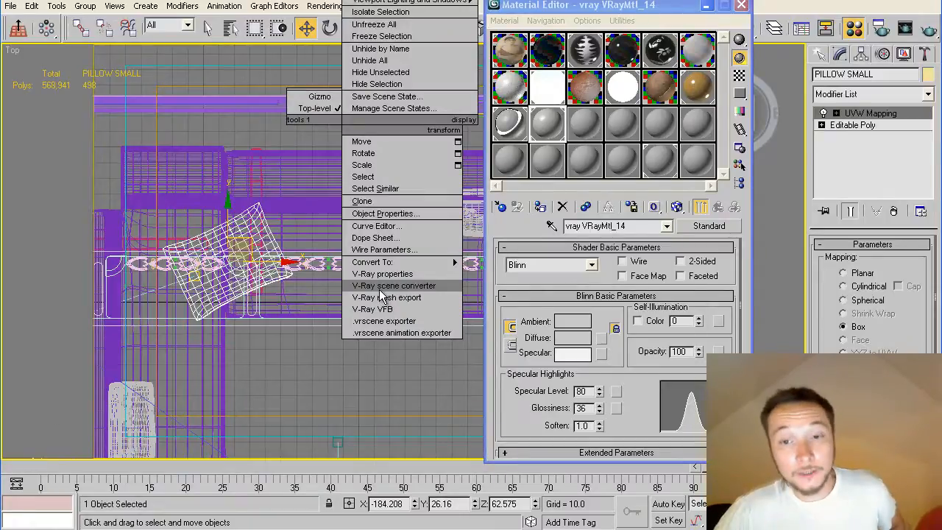
click(393, 286)
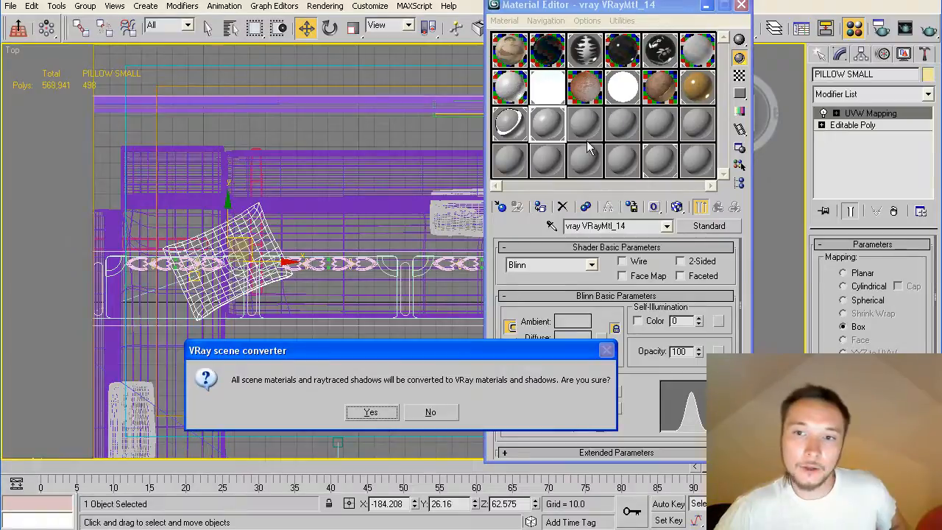
mouse_move(431, 327)
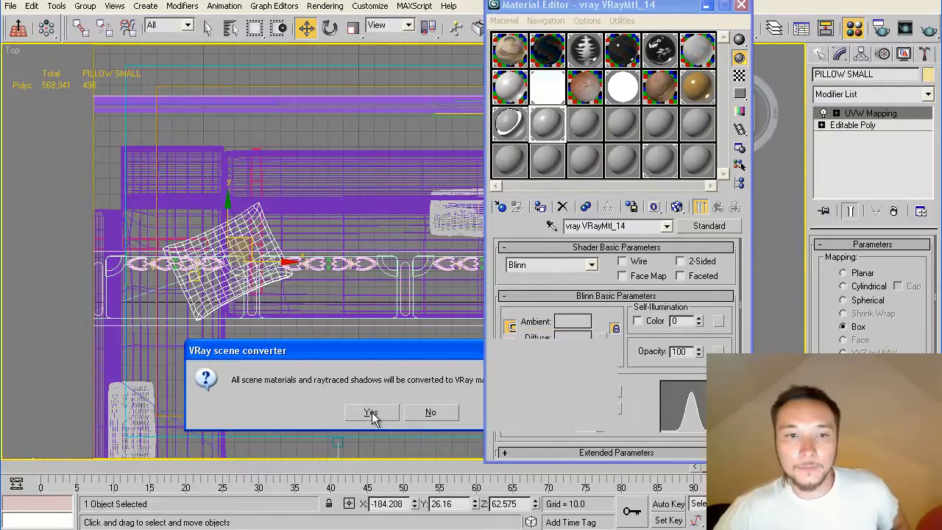
click(371, 412)
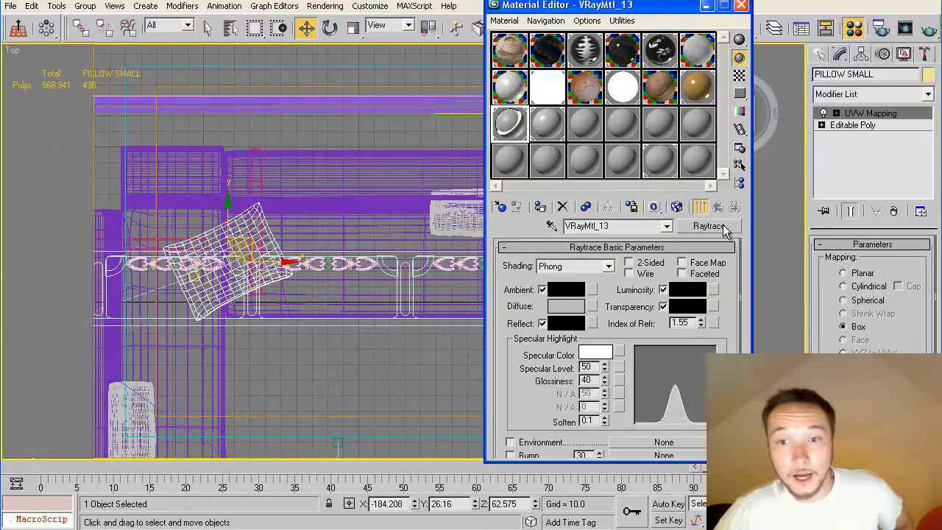
Change the VRayMtl_13 slot from Raytrace to a new VRayMtl
click(708, 226)
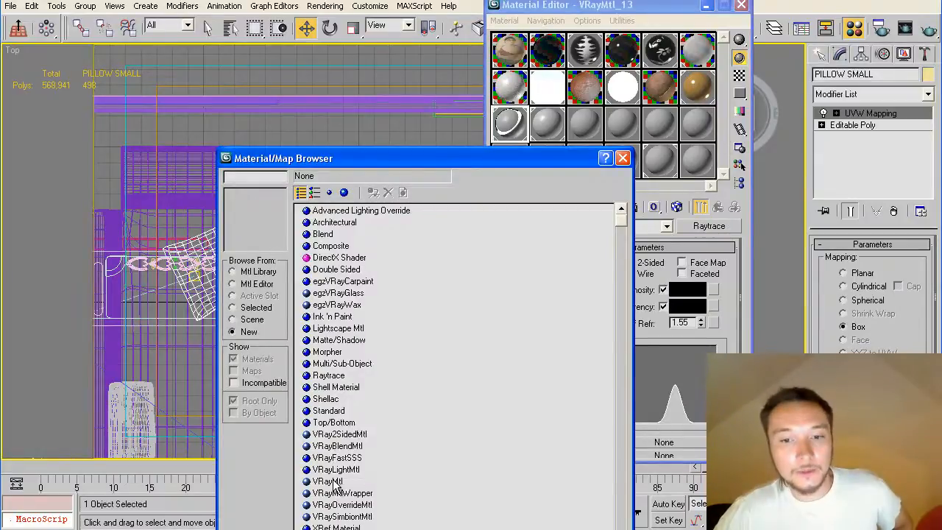
click(328, 375)
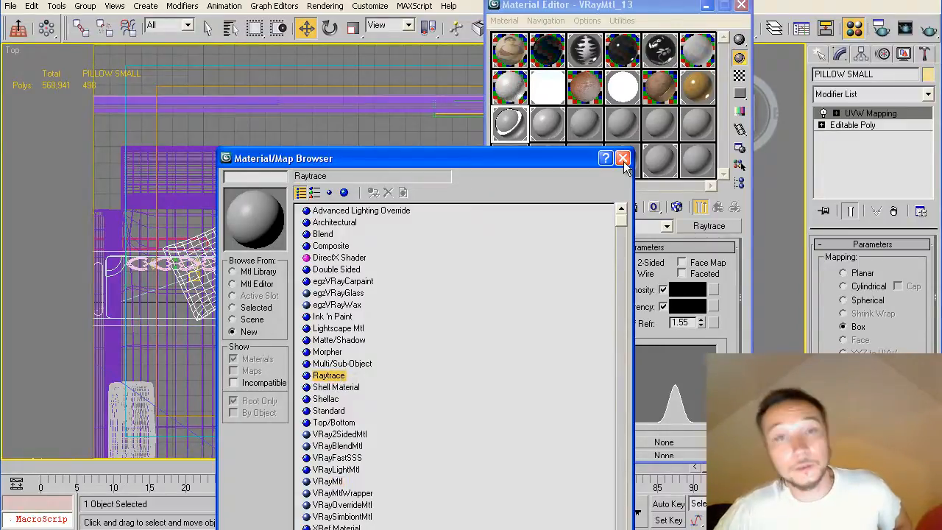
click(623, 158)
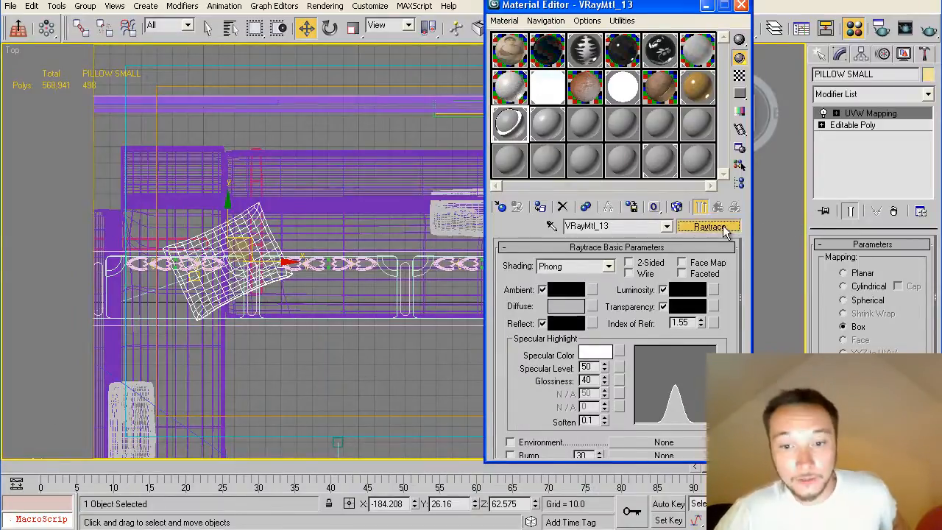
click(709, 226)
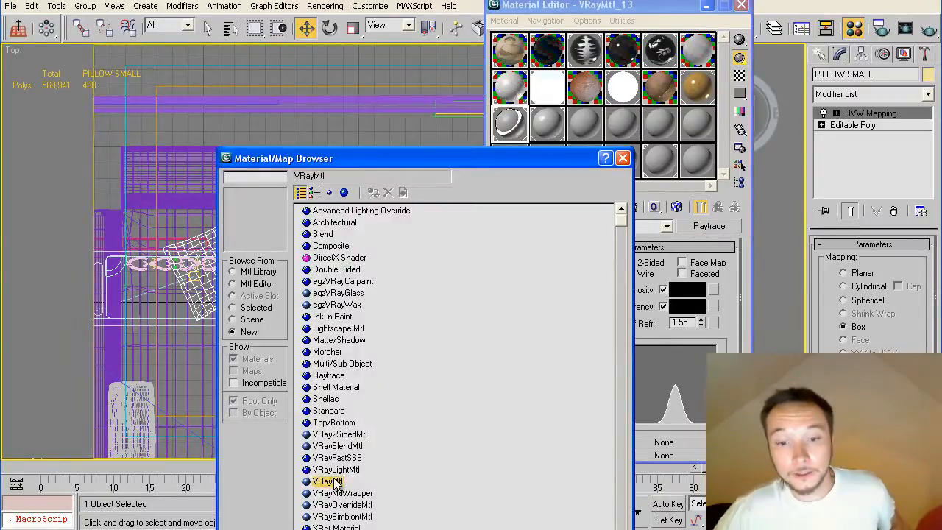
double_click(324, 480)
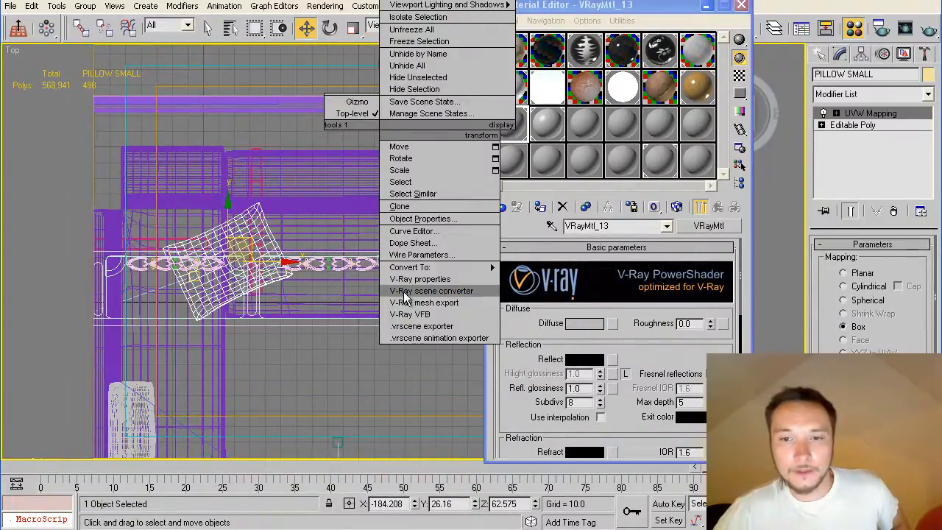
Rerun the V-Ray scene converter and confirm, renaming materials like 'vray vray VRayMtl_14'
click(431, 291)
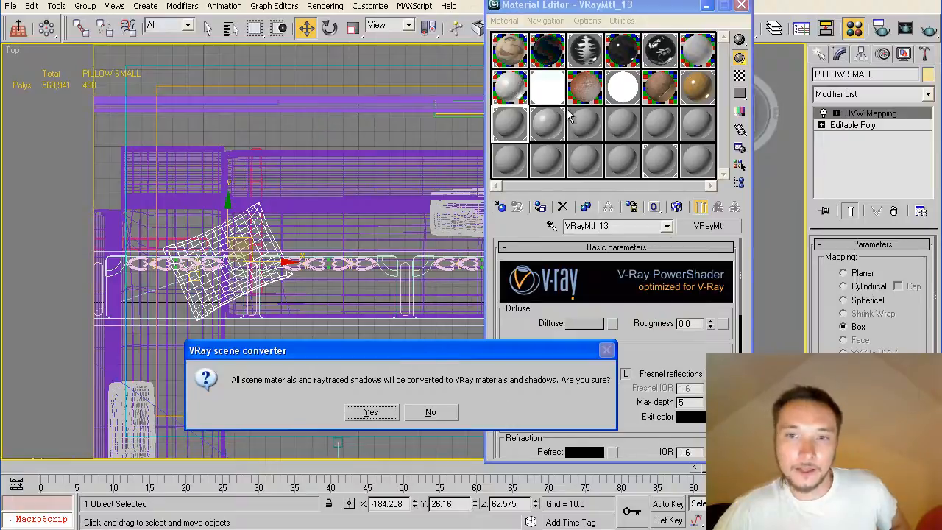
mouse_move(547, 125)
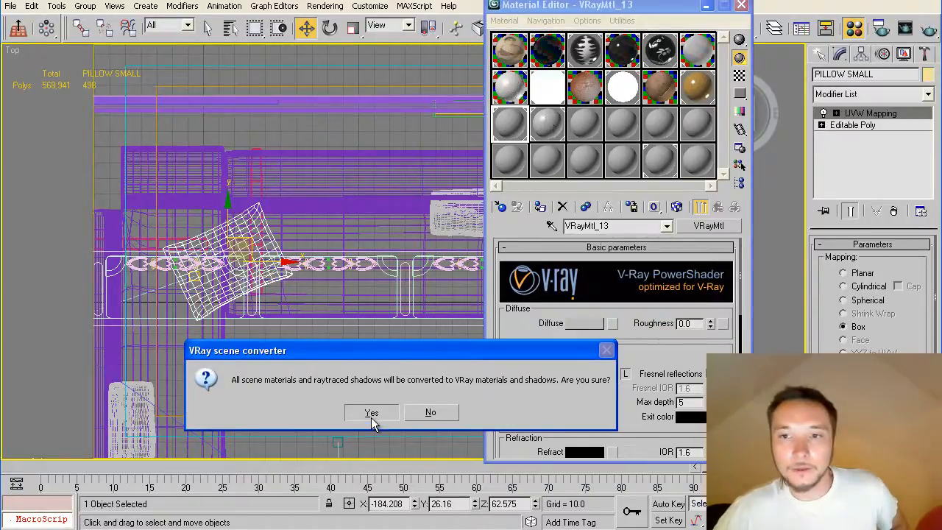
click(371, 412)
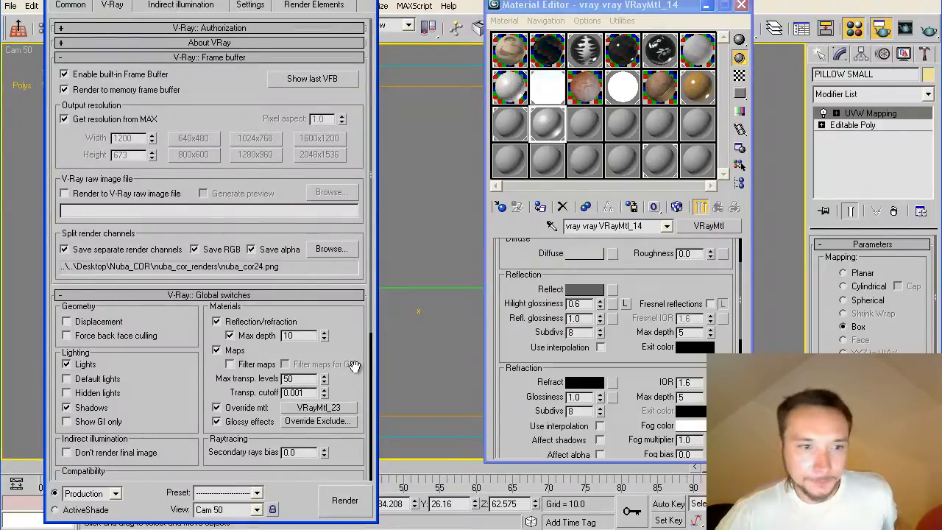
Enable Override mtl with VRayMtl_20 in V-Ray Global switches and render the camera view
scroll(down, 3)
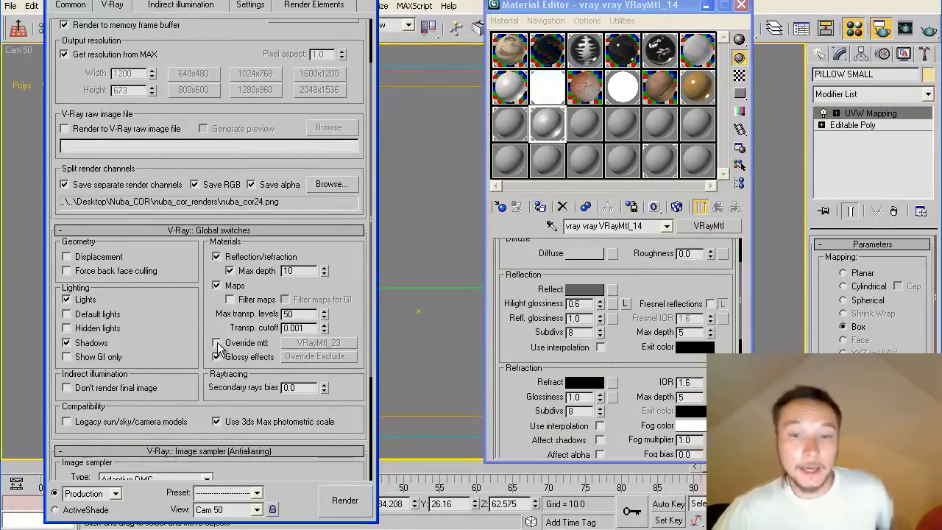
click(217, 343)
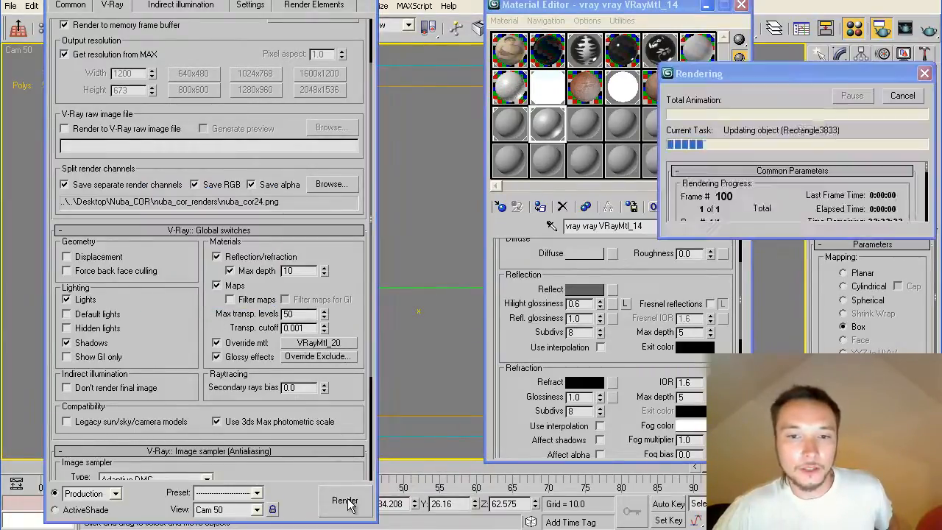
click(345, 501)
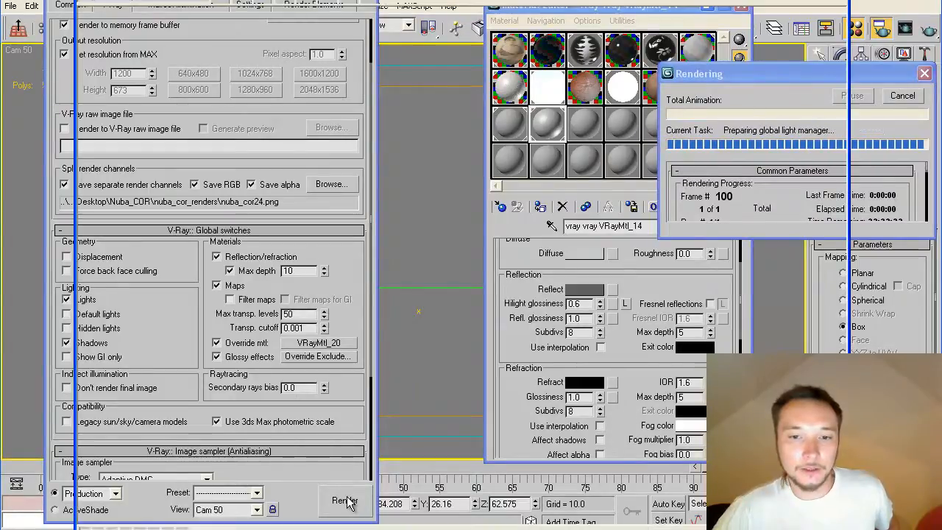
click(346, 501)
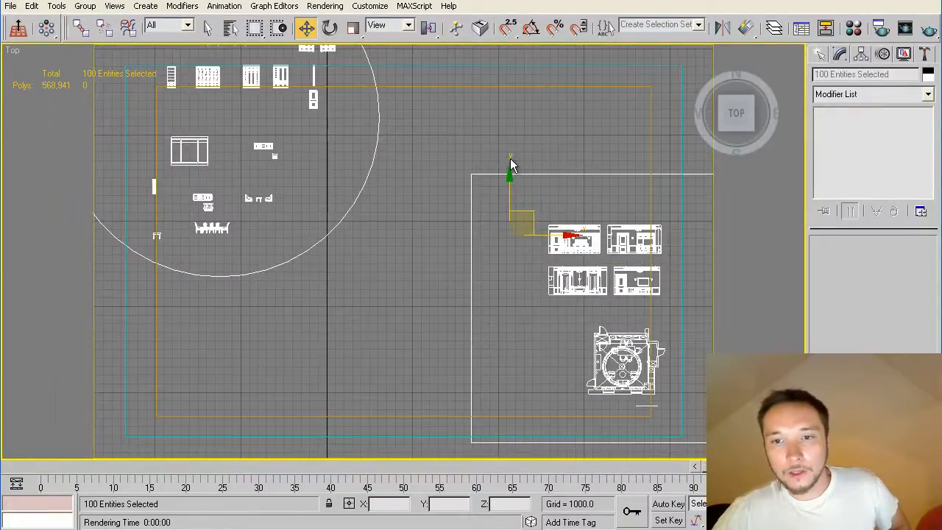
mouse_move(604, 201)
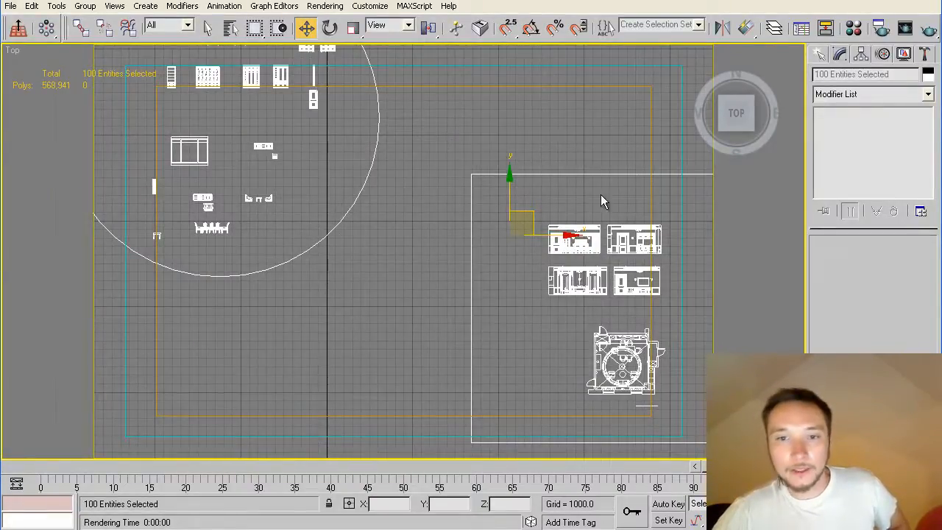
Select all objects similar to the DWG plan entities and review the CAD Block and Layer objects
right_click(604, 200)
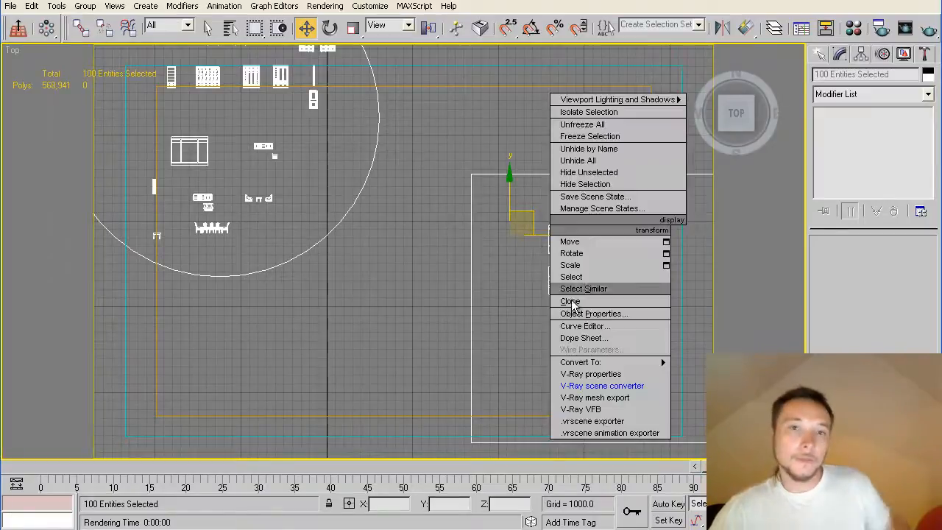
click(571, 276)
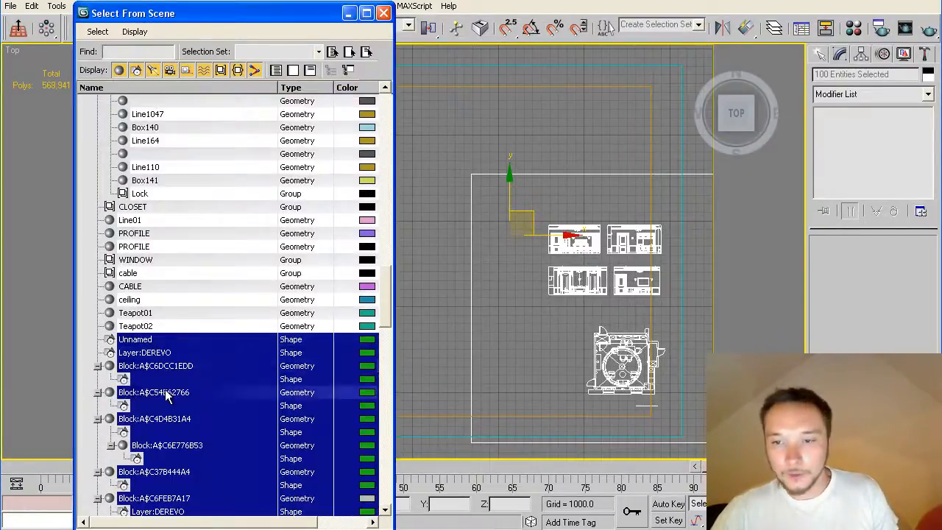
scroll(down, 3)
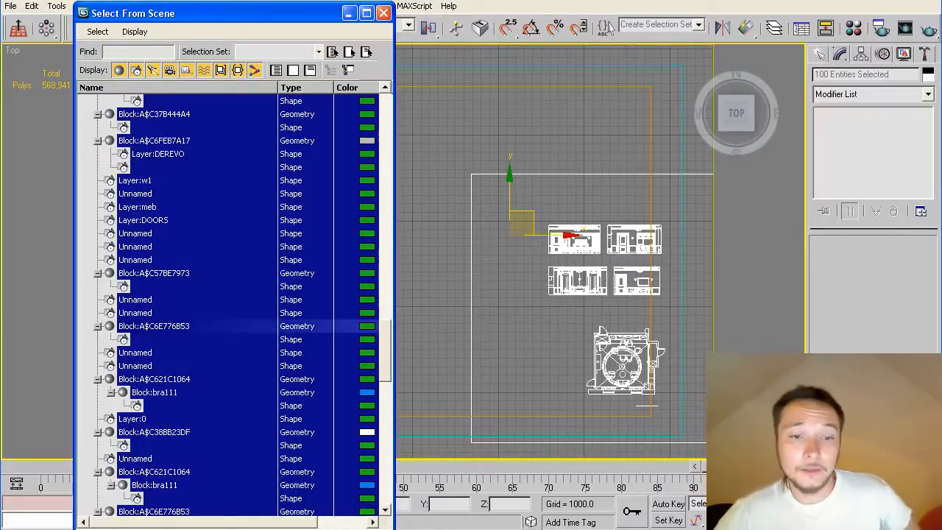
scroll(down, 3)
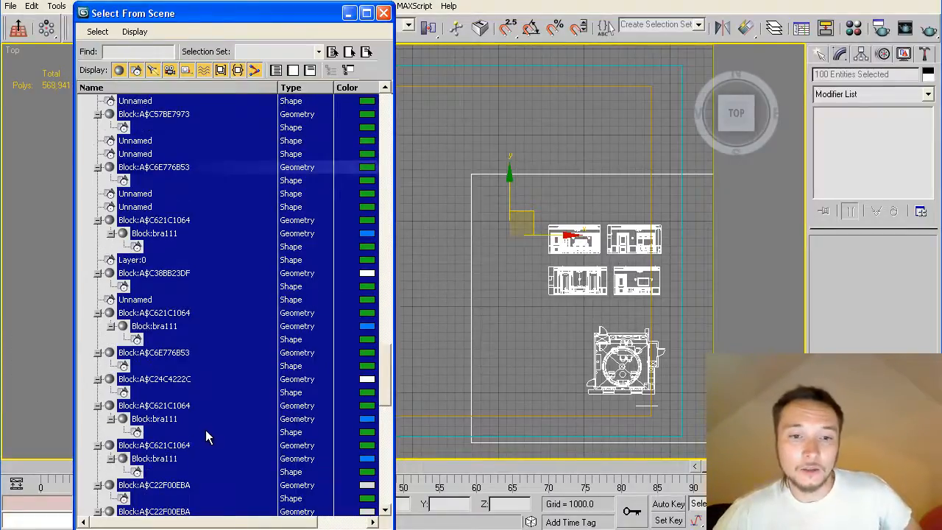
click(384, 13)
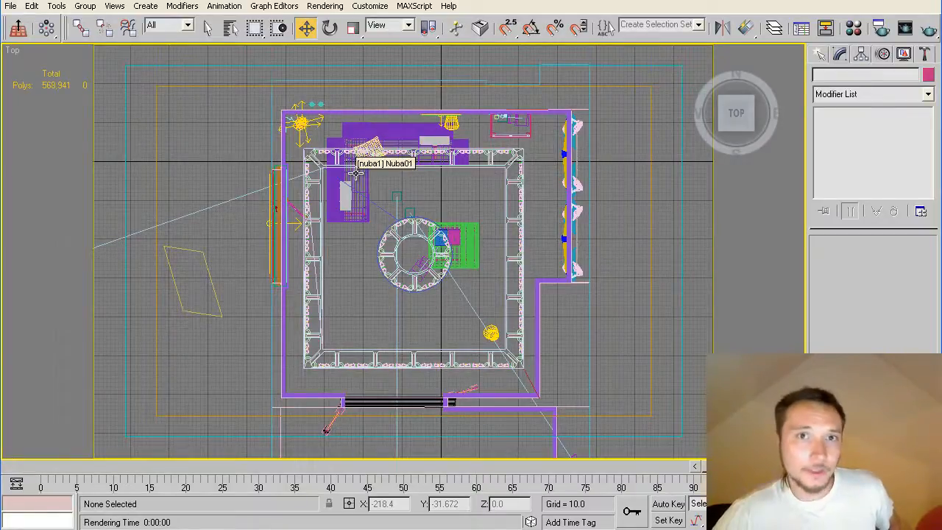
mouse_move(293, 223)
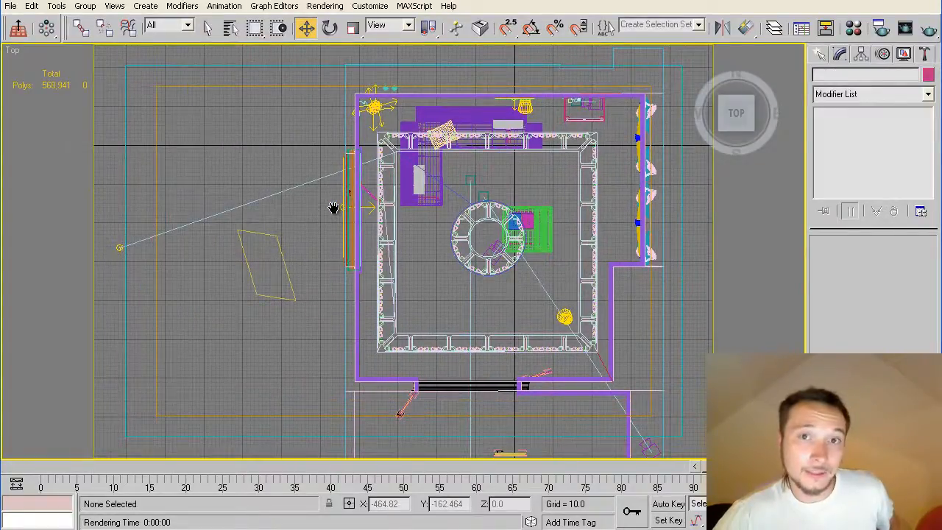
Select all objects to check scene extents, then switch to the VRay BUG Detection checklist
scroll(down, 3)
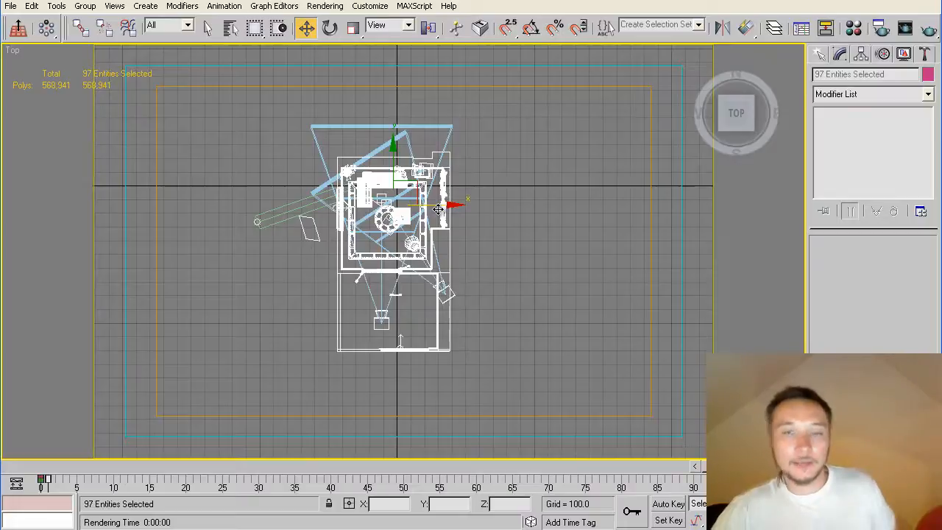
click(494, 221)
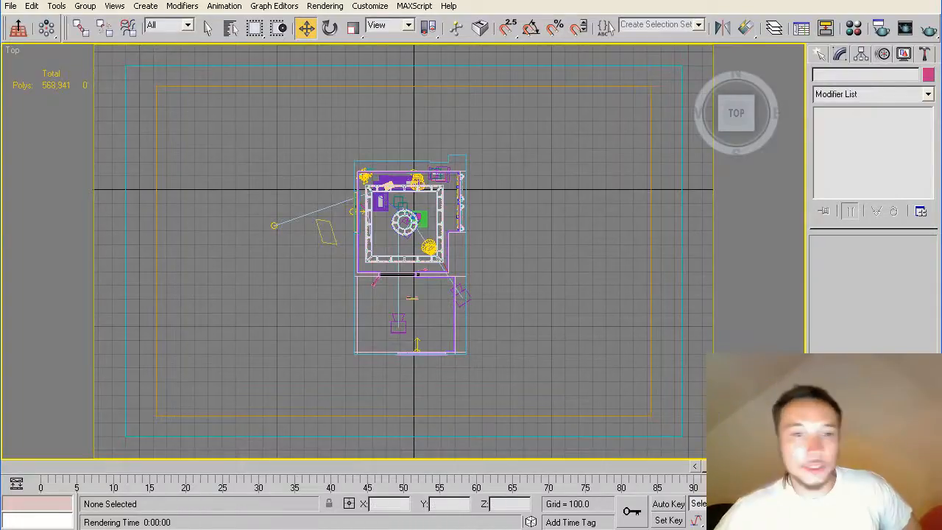
key(alt+tab)
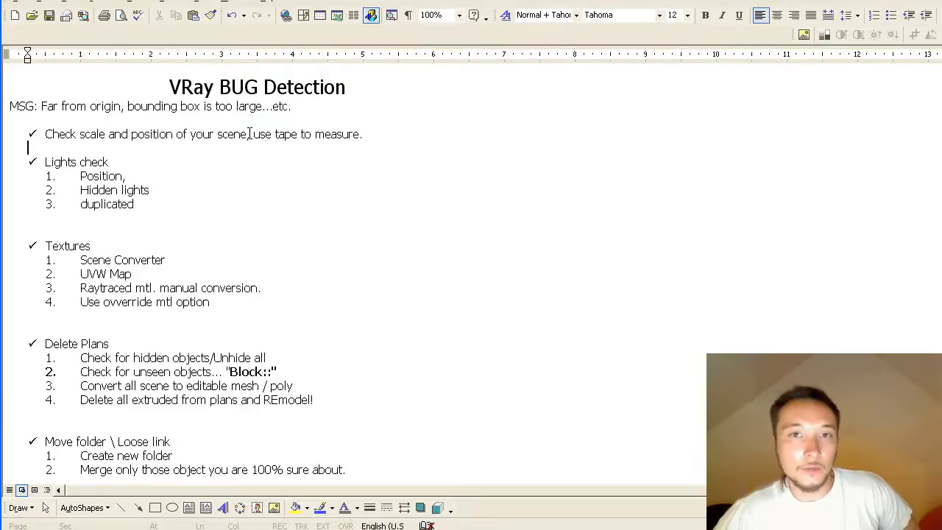
drag(254, 134, 359, 134)
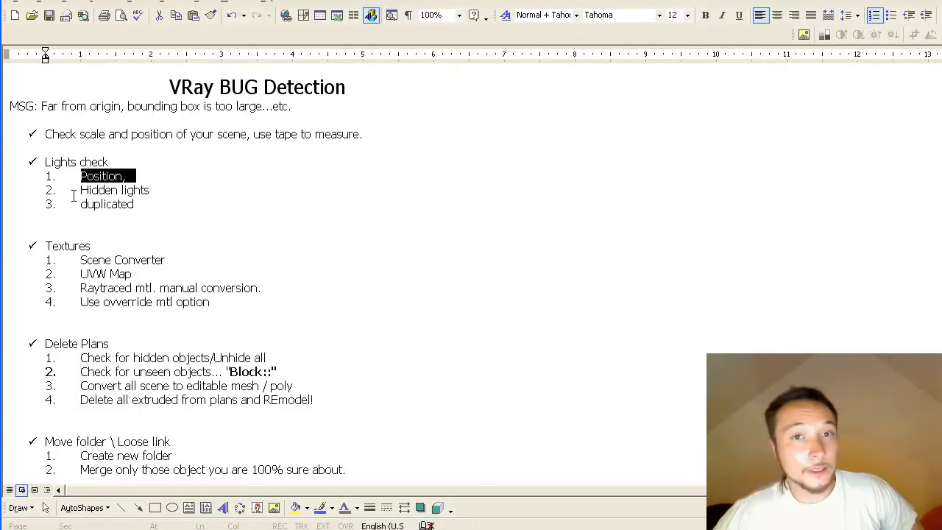
double_click(107, 204)
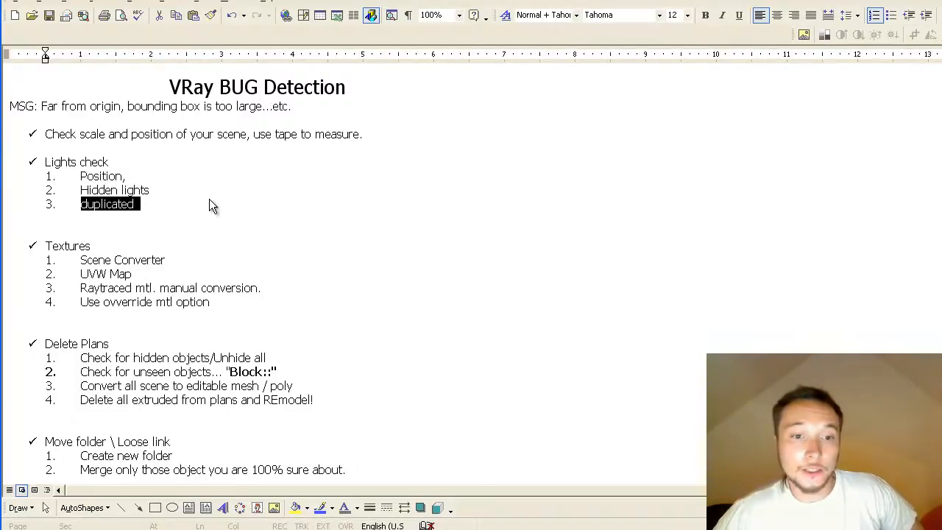
double_click(67, 245)
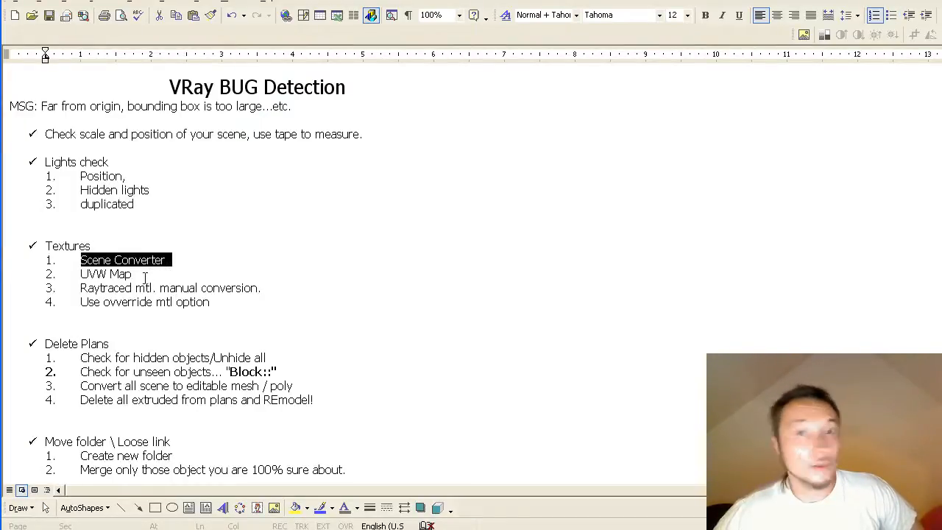
double_click(107, 273)
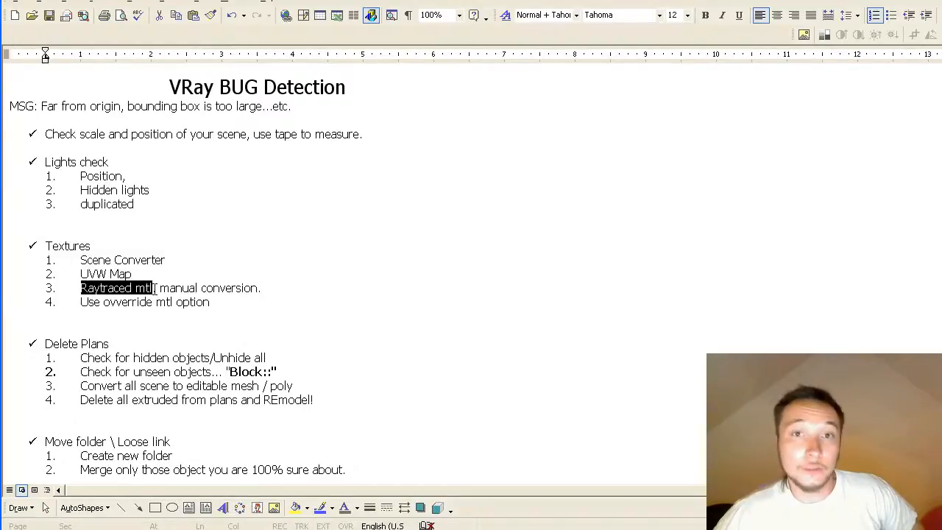
drag(151, 288, 260, 288)
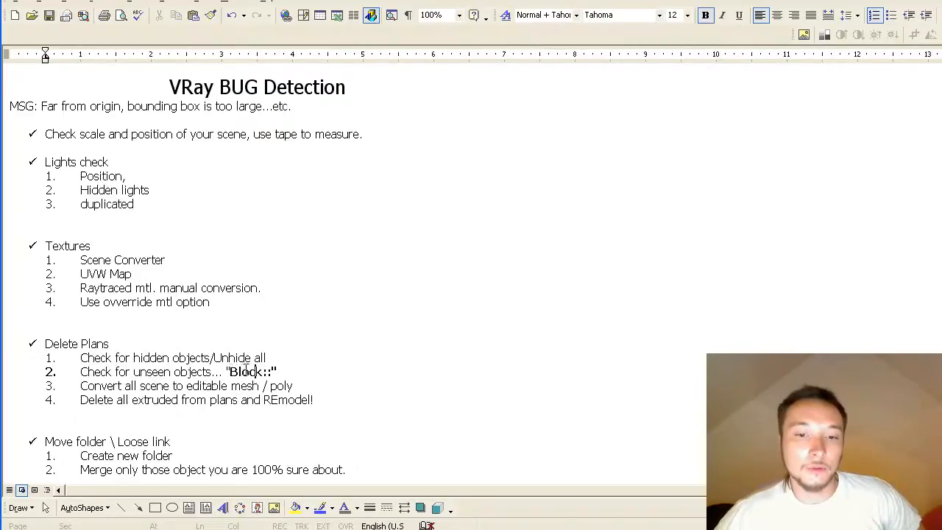
double_click(250, 372)
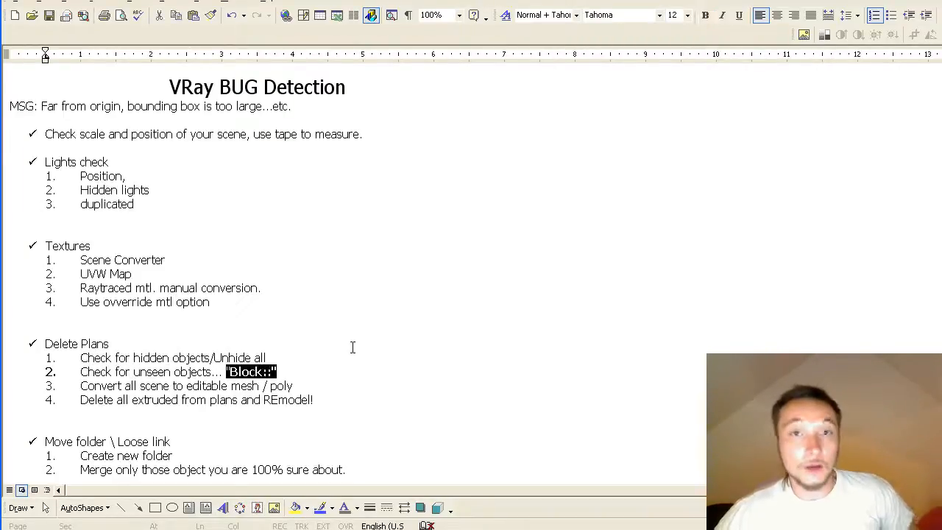
mouse_move(319, 354)
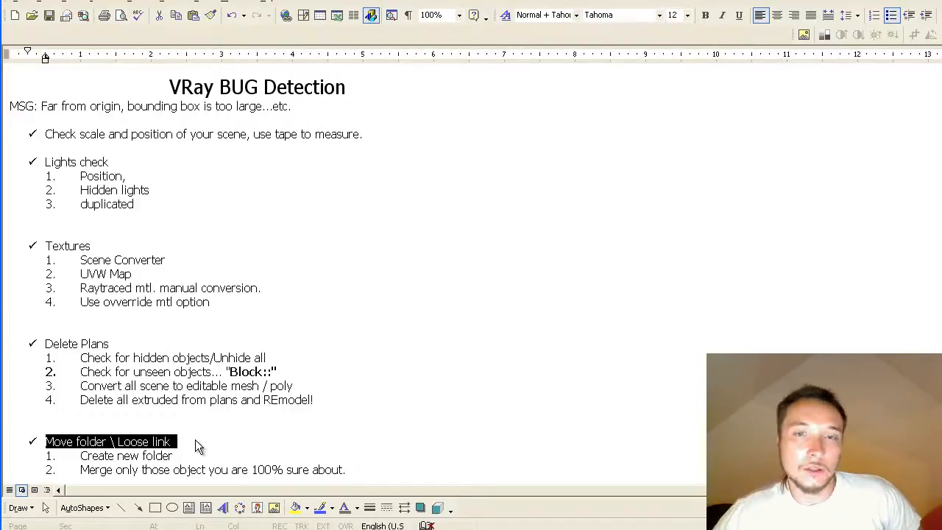
mouse_move(192, 447)
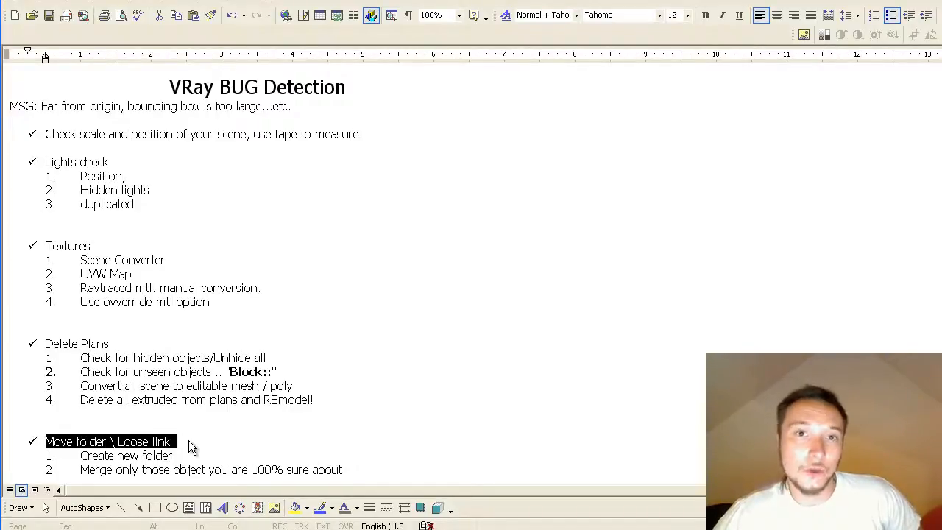